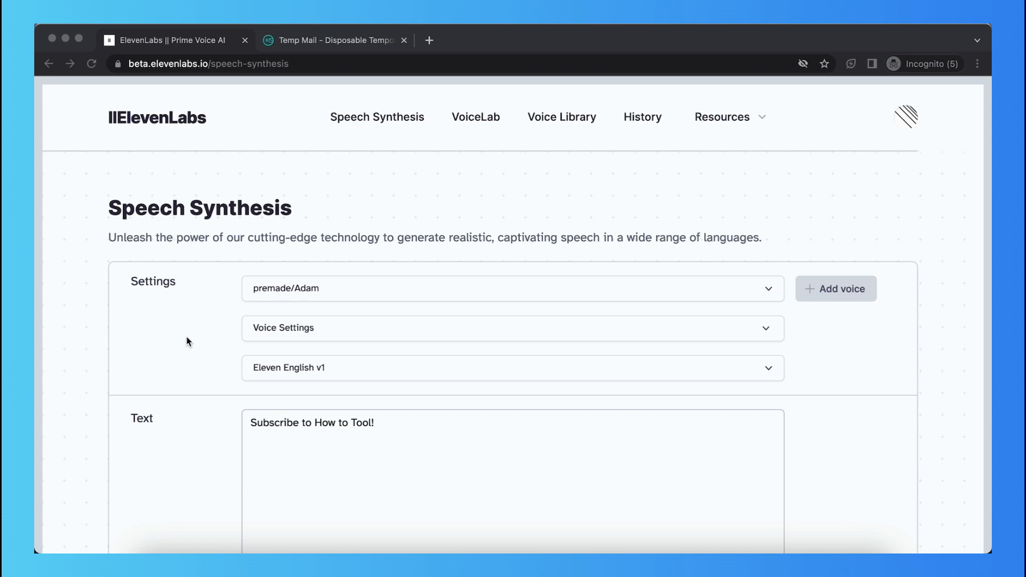
# Prefix the 'Subscribe to How to Tool!' text with the '(sad)' emotion tag.
pyautogui.scroll(-3)
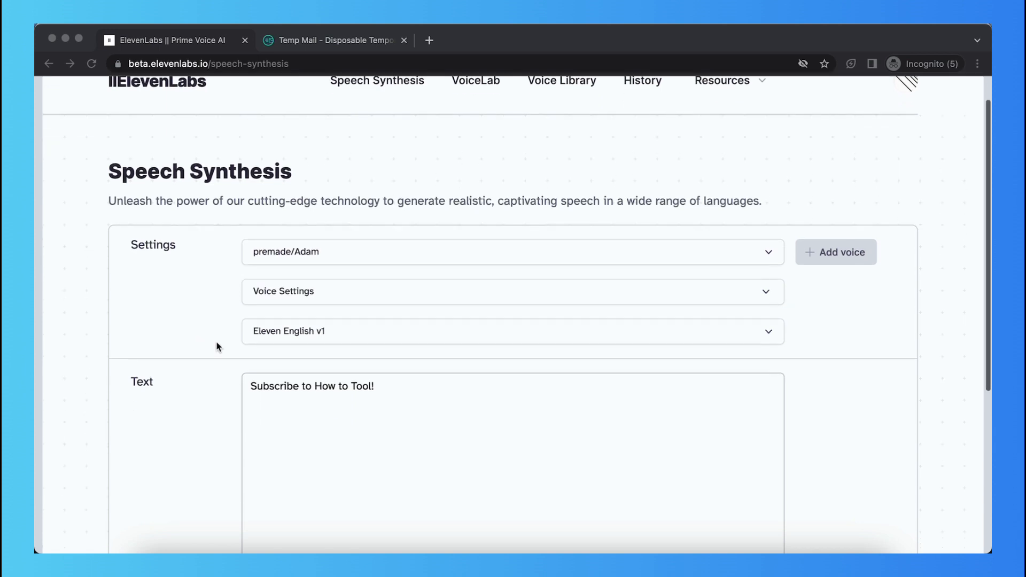
pyautogui.tripleClick(312, 386)
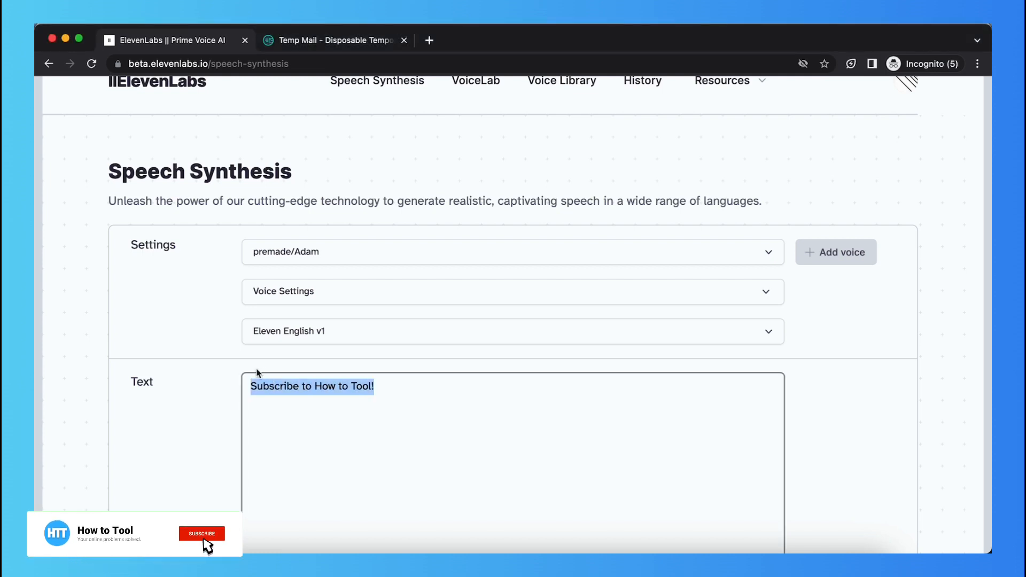
pyautogui.scroll(-3)
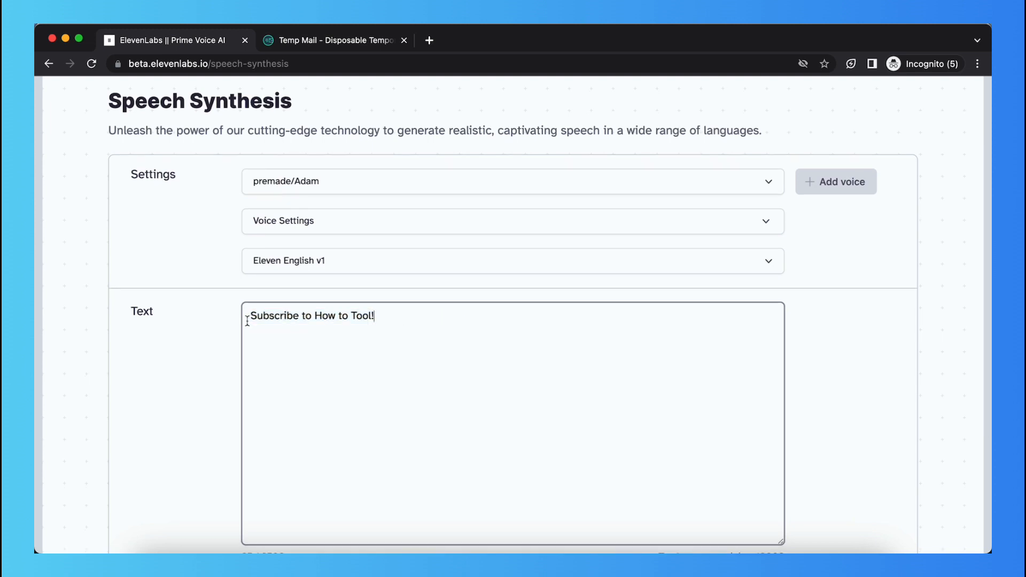
pyautogui.moveTo(205, 342)
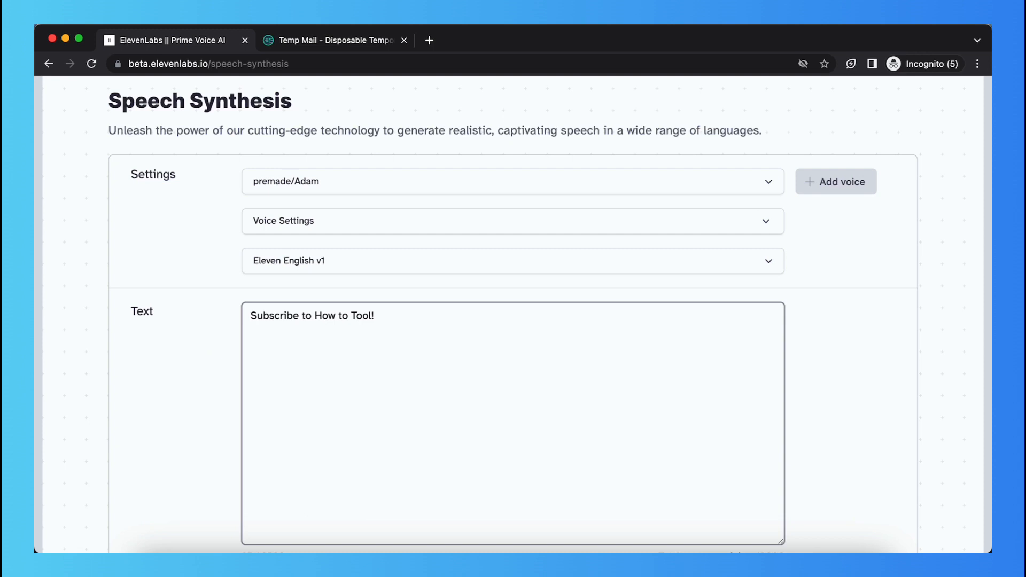
pyautogui.write('(sad')
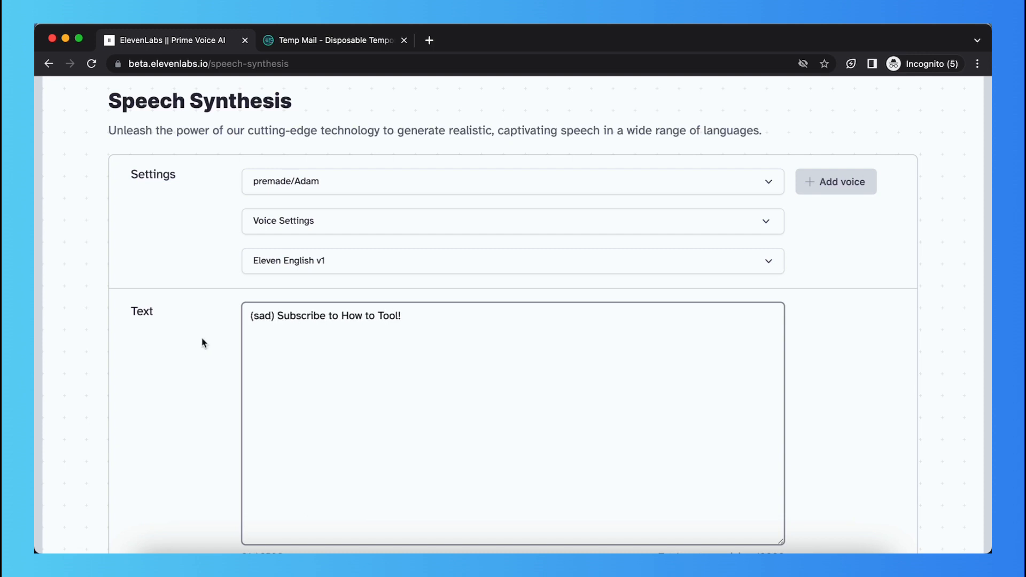
pyautogui.moveTo(237, 327)
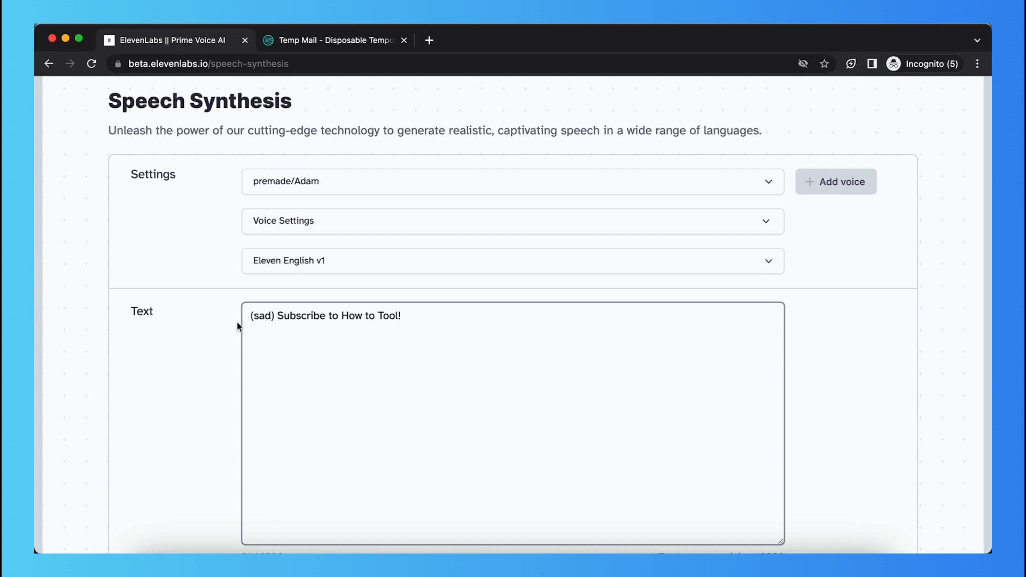
pyautogui.scroll(-3)
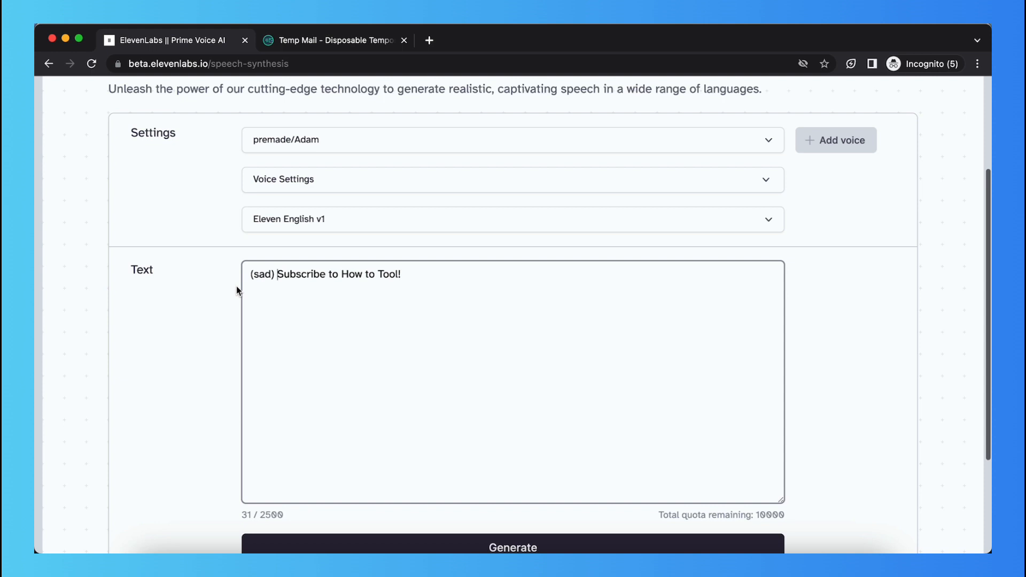
pyautogui.scroll(-3)
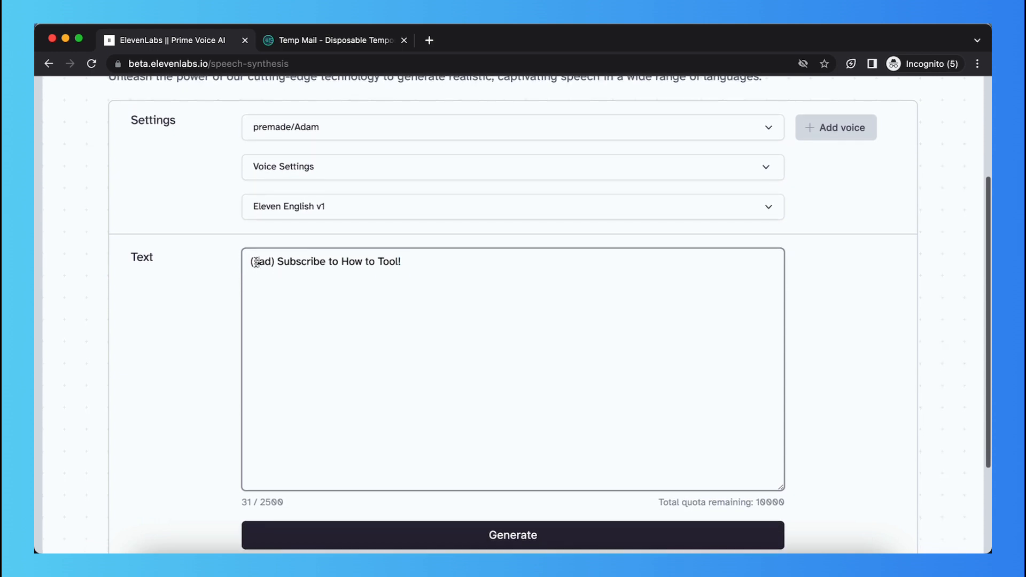
pyautogui.scroll(3)
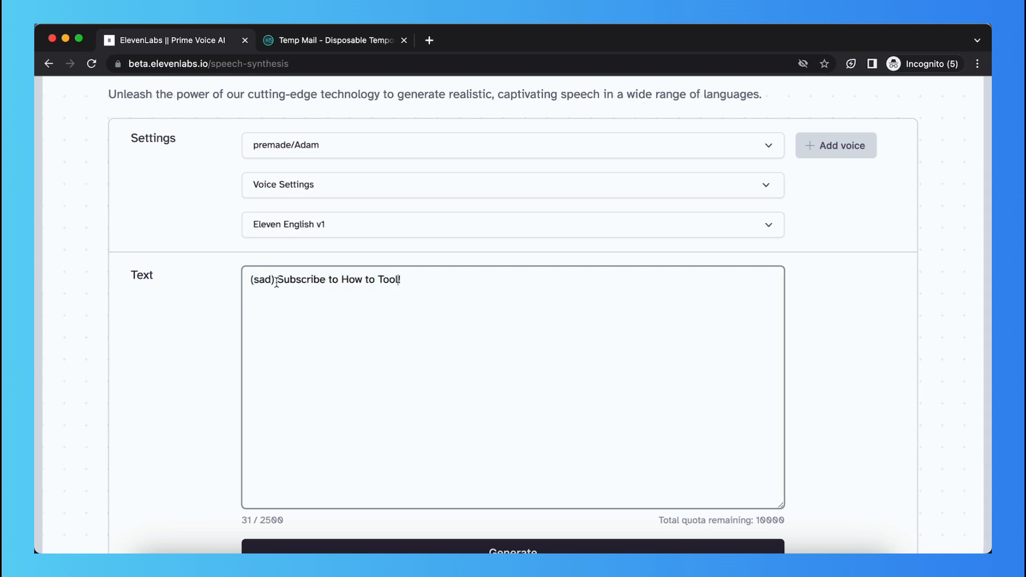
pyautogui.doubleClick(262, 279)
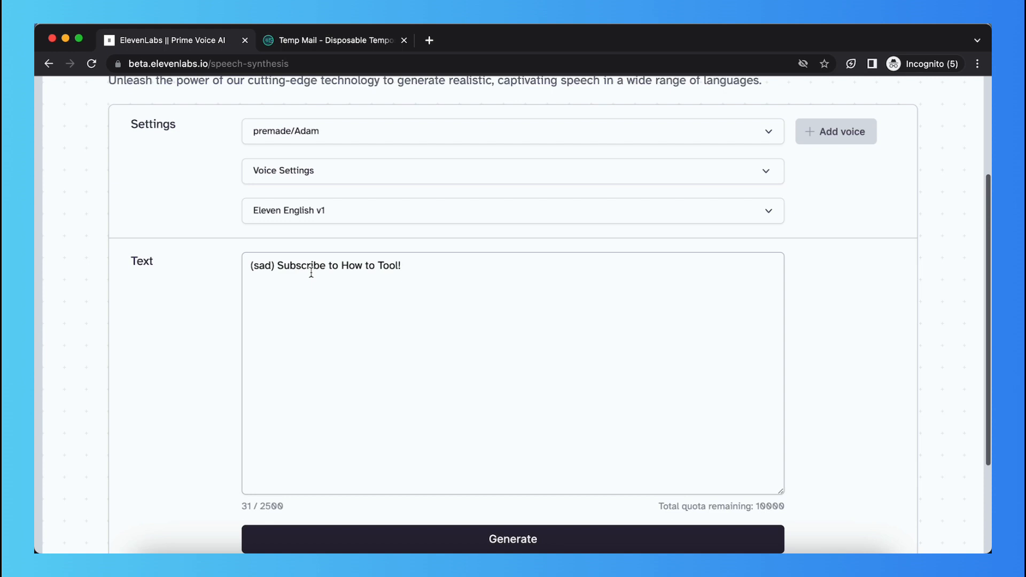
pyautogui.moveTo(648, 335)
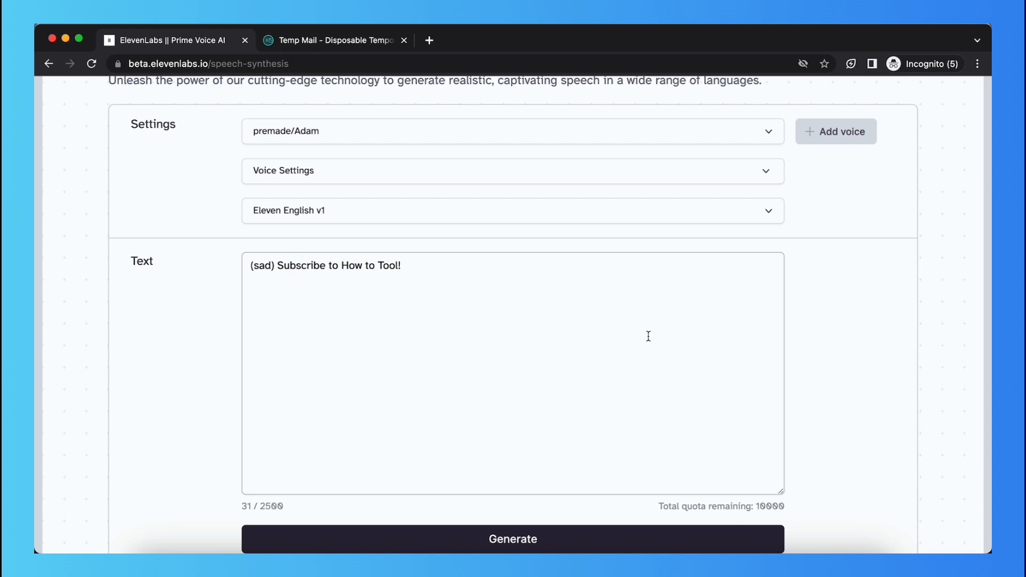
pyautogui.moveTo(773, 504)
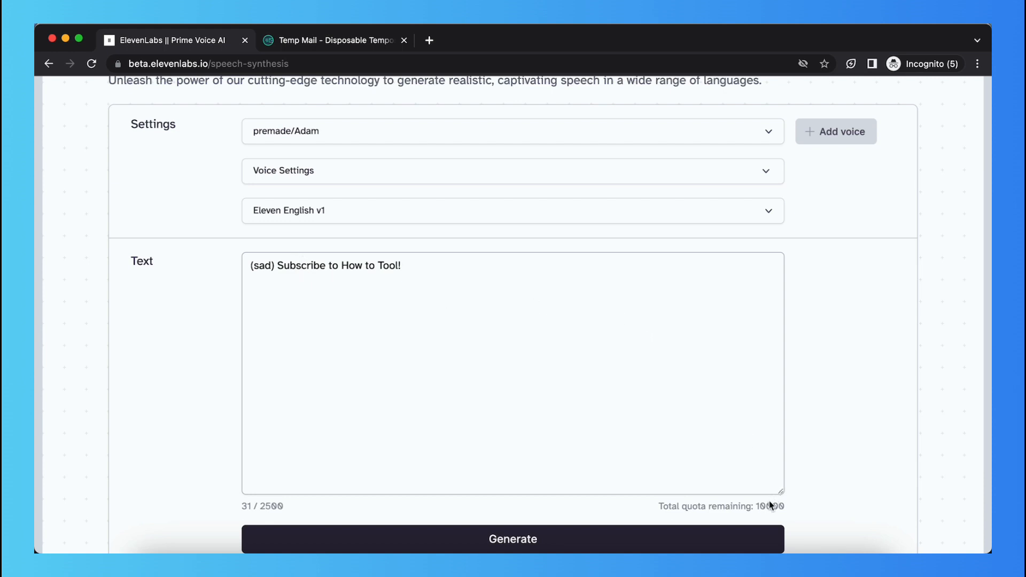
pyautogui.moveTo(221, 187)
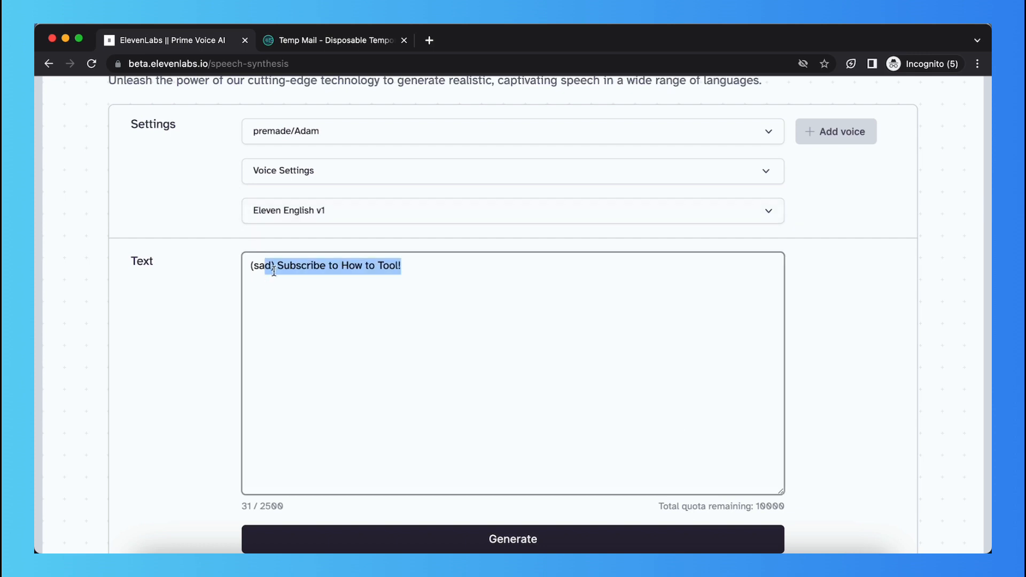
pyautogui.click(252, 297)
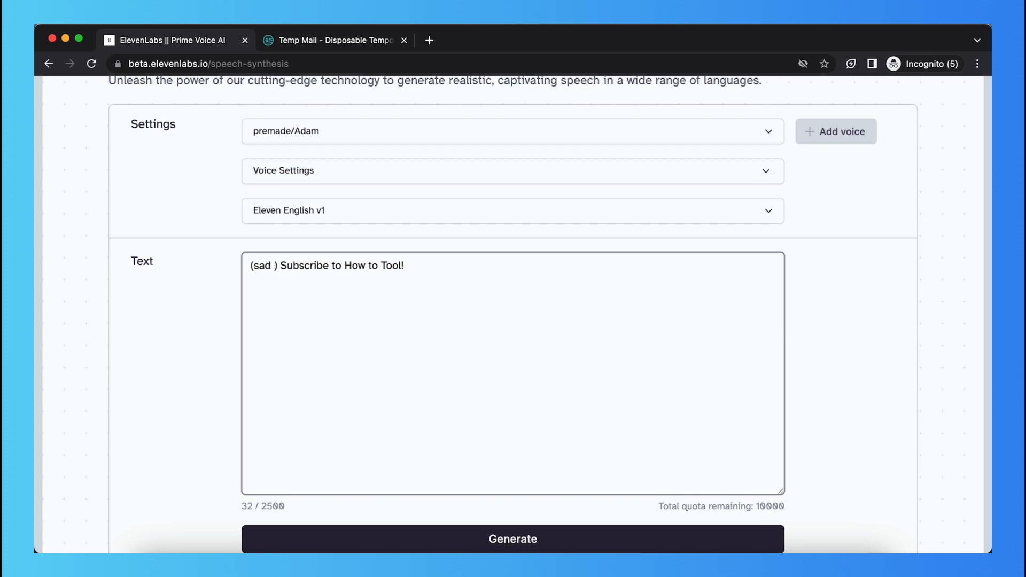
pyautogui.write('sdc')
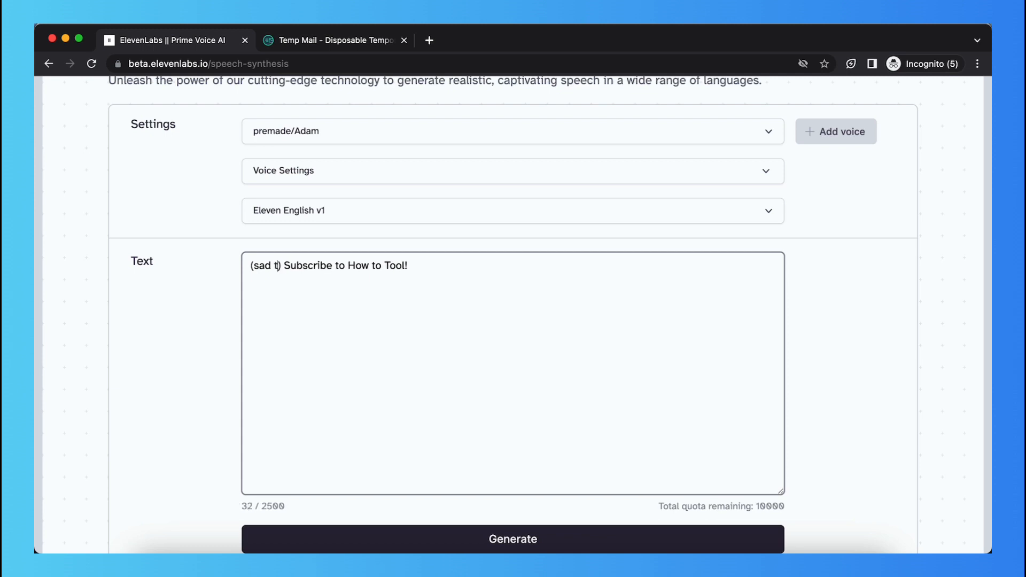
pyautogui.write('errifie')
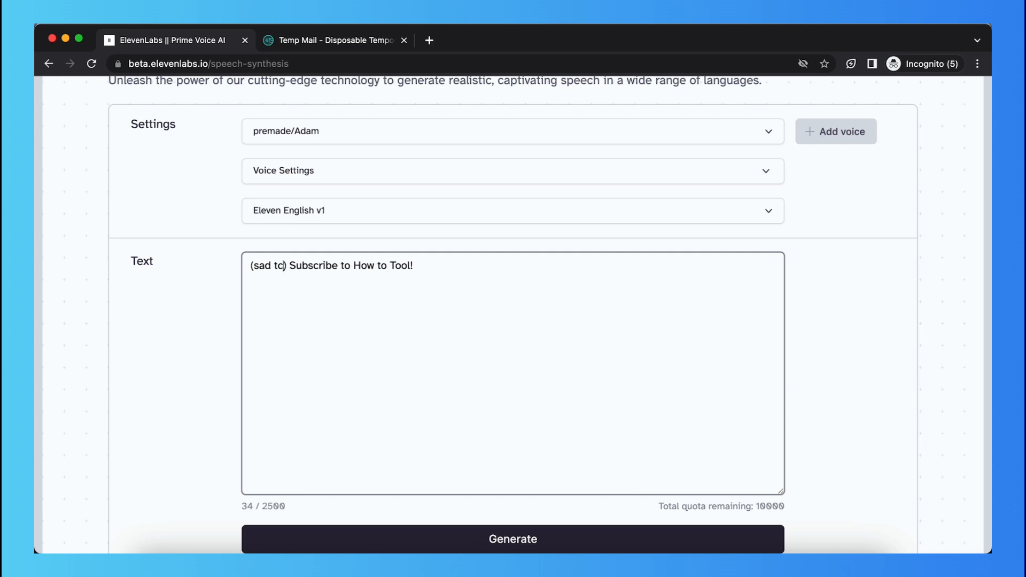
pyautogui.write('confuse')
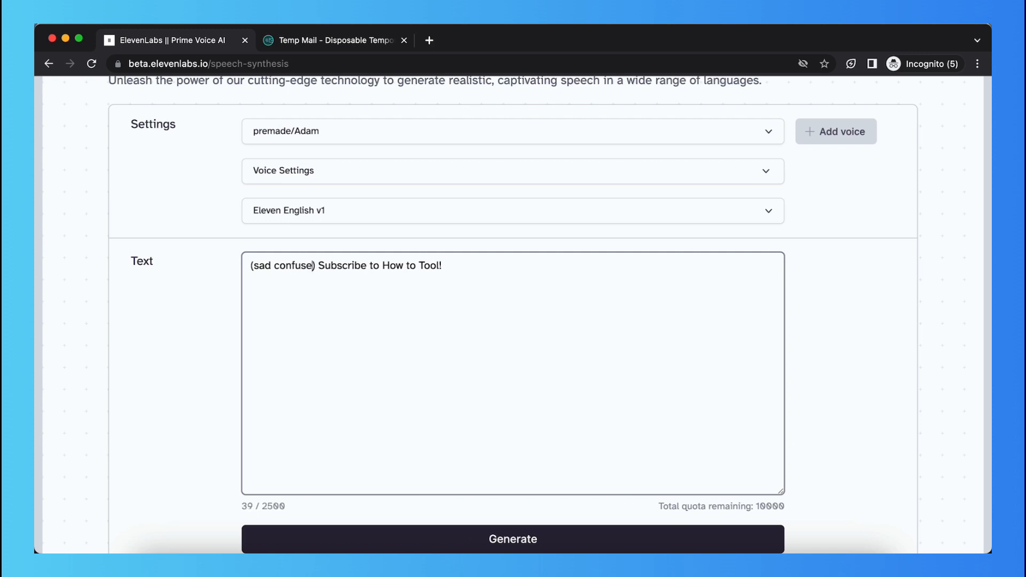
pyautogui.press('Backspace')
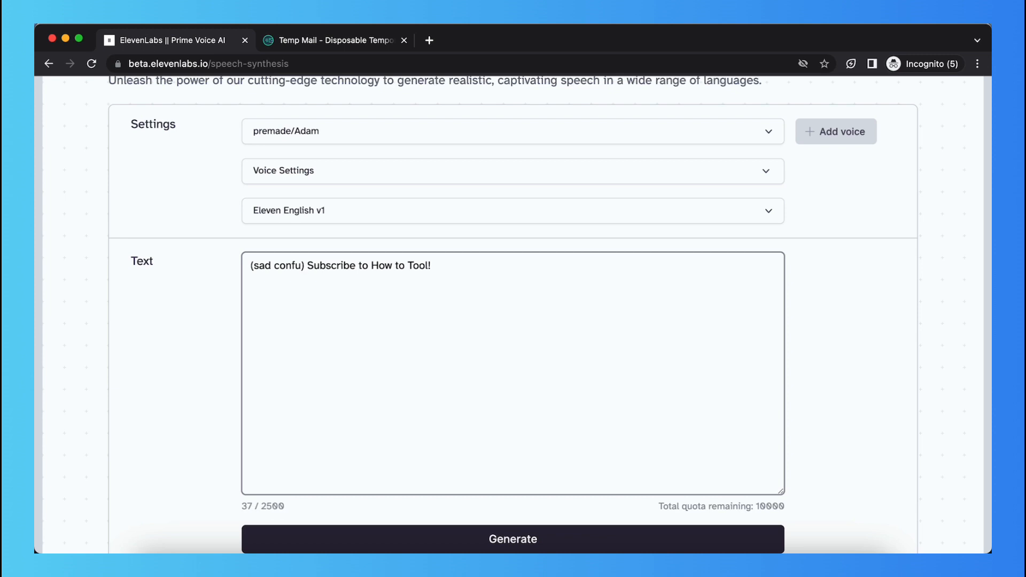
pyautogui.write('(sad) Subscribe to How to Tool!')
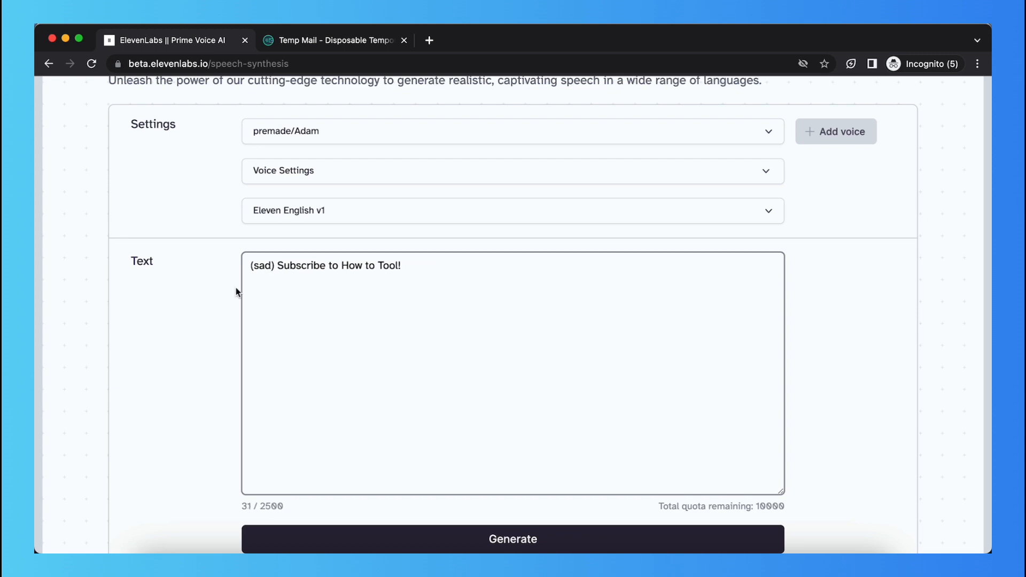